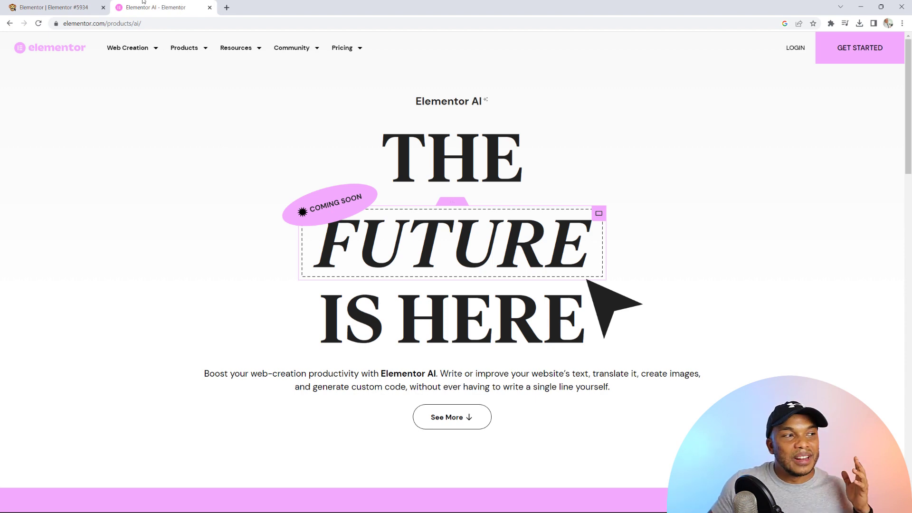
# Step: Return to the Elementor #5934 editor tab, which holds only an empty section
pyautogui.click(52, 7)
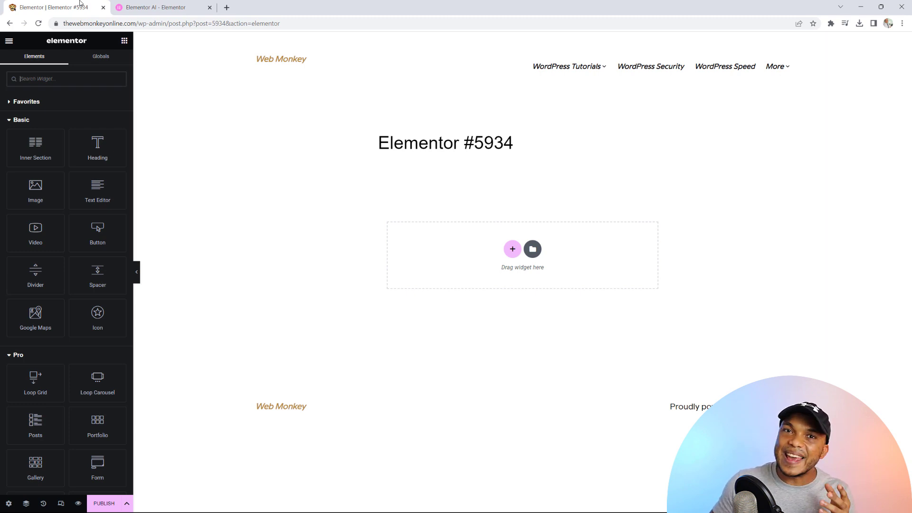
# Step: Add a Heading with the AI title for 'cooking': 'Sizzle and Spice: Mastering the Art of Cooking!'
pyautogui.moveTo(97, 148); pyautogui.dragTo(236, 154)
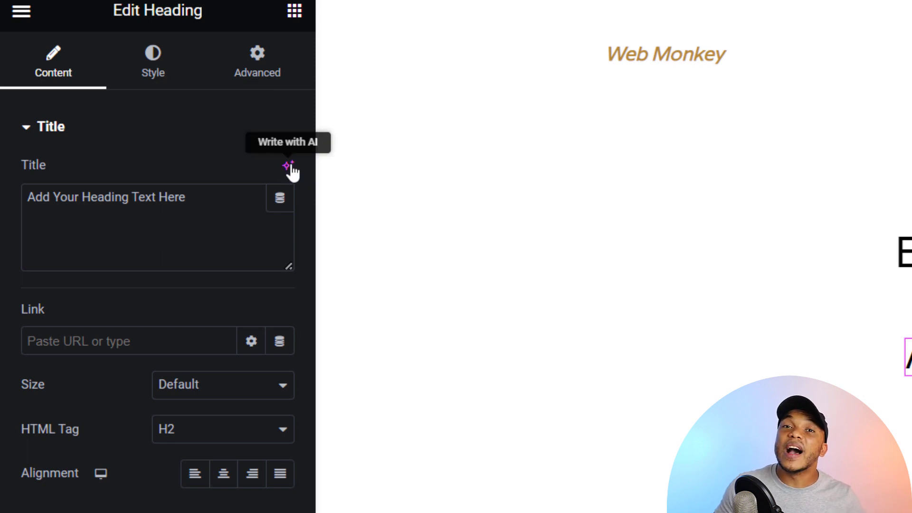
pyautogui.click(291, 165)
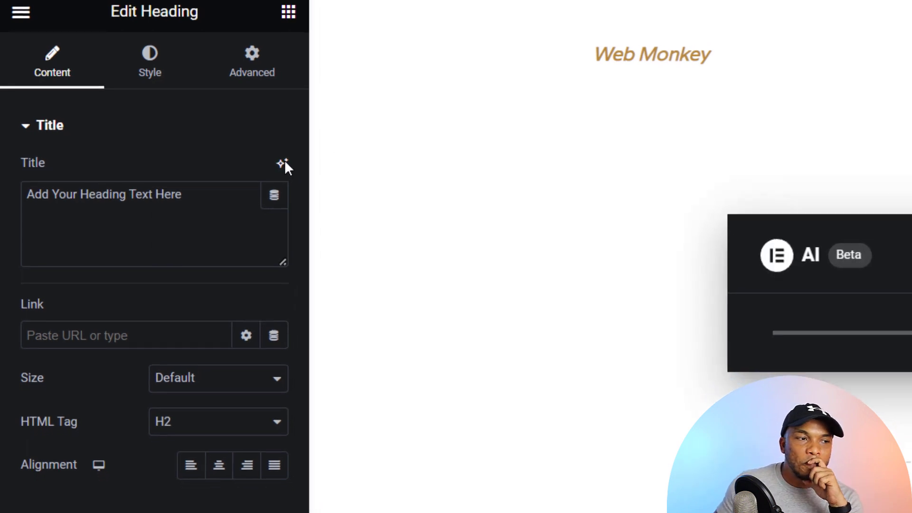
pyautogui.click(280, 164)
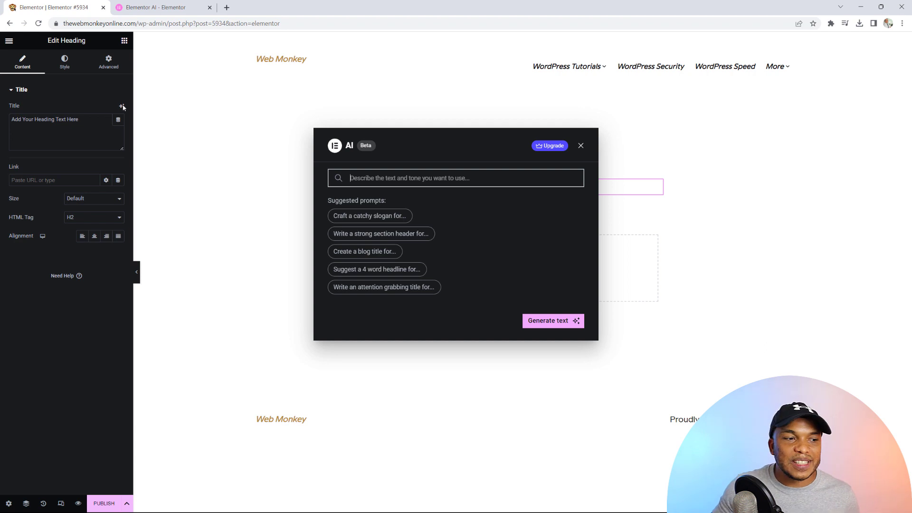
pyautogui.moveTo(155, 177)
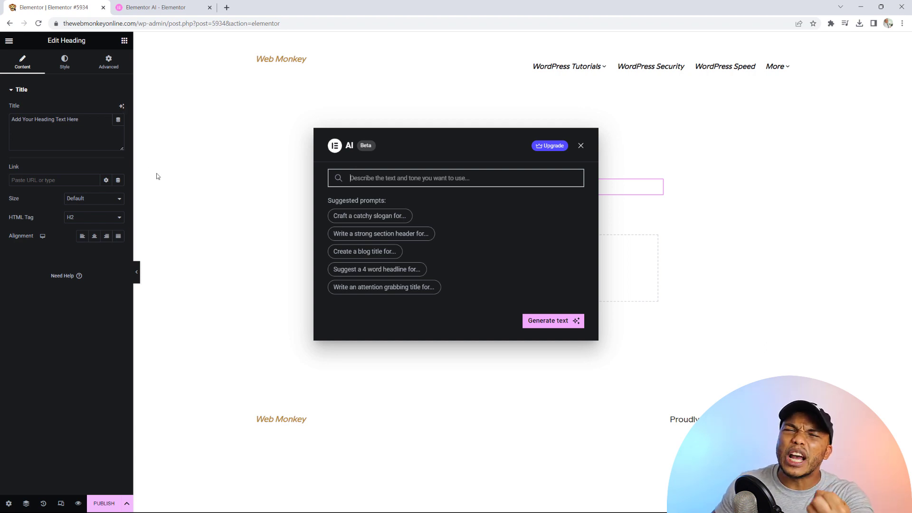
pyautogui.click(383, 287)
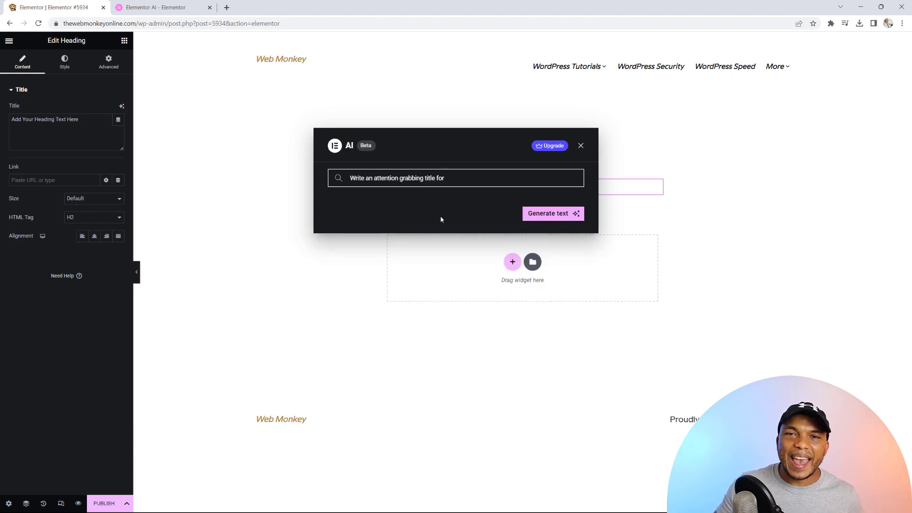
pyautogui.write('coo')
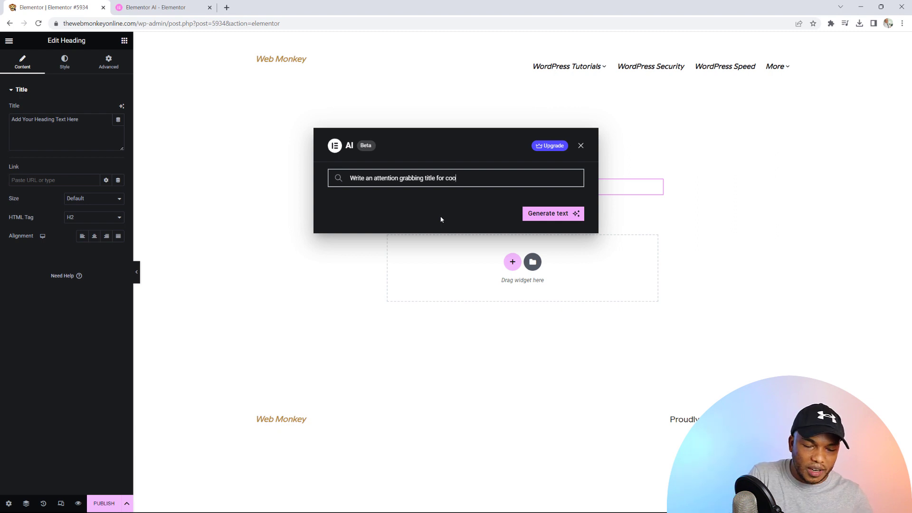
pyautogui.write('king')
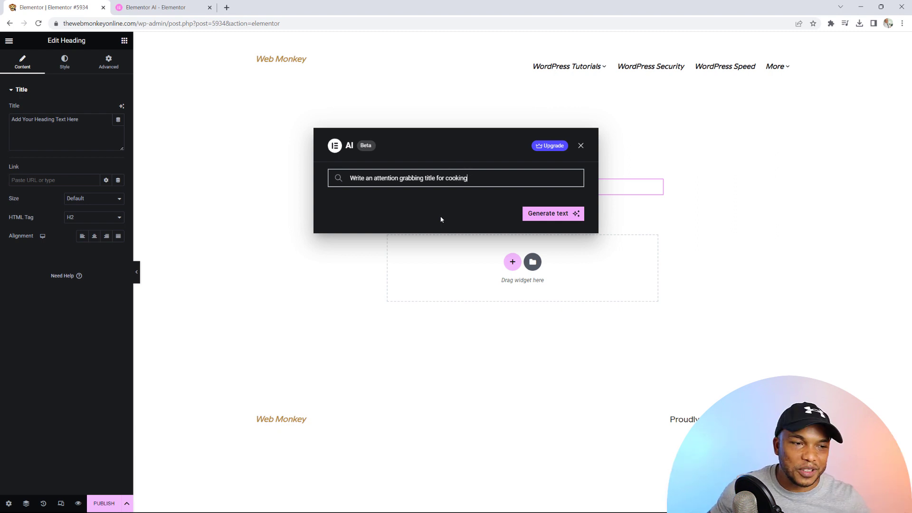
pyautogui.click(547, 213)
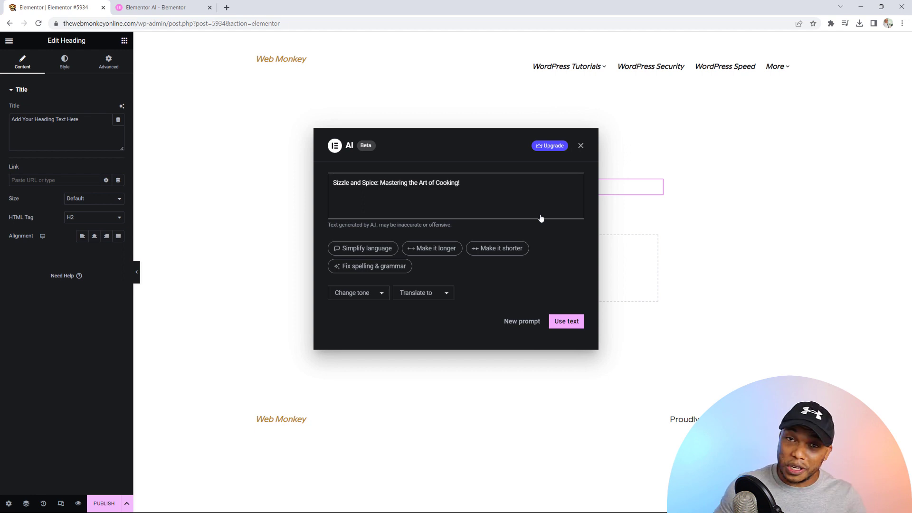
pyautogui.click(566, 321)
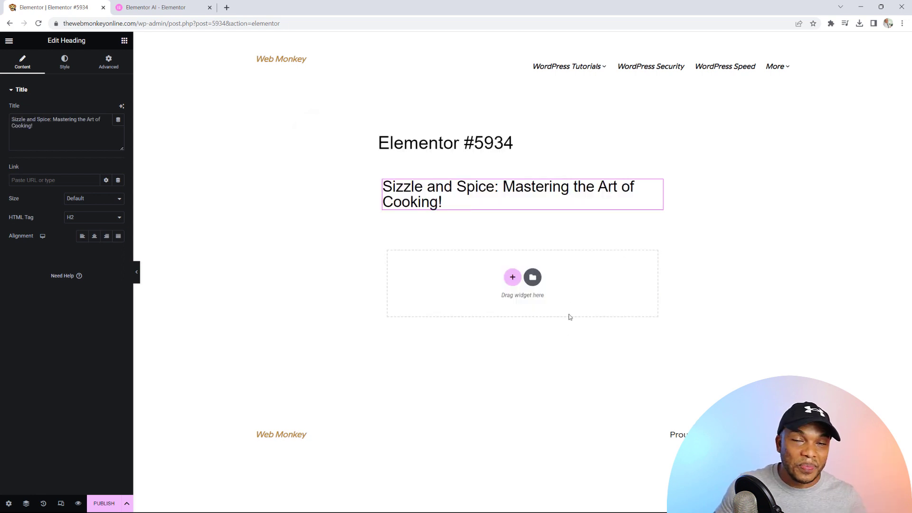
pyautogui.moveTo(532, 276)
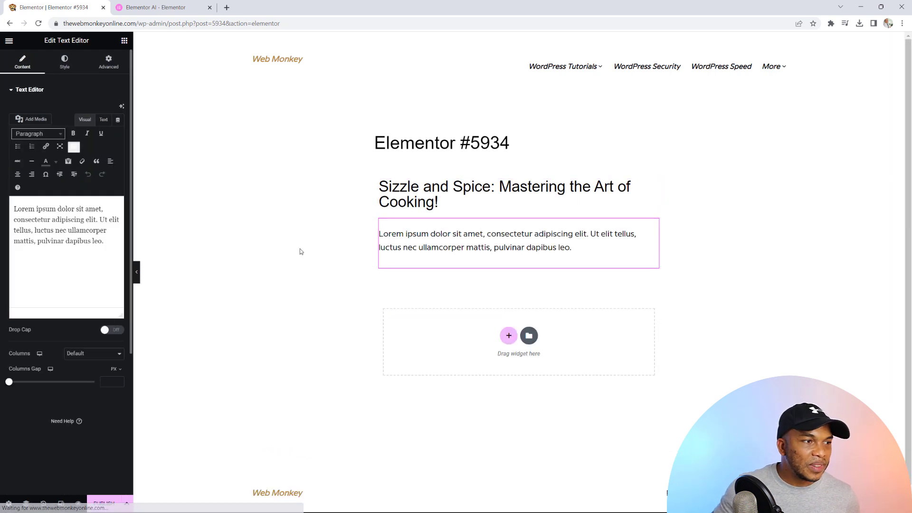
# Step: Have AI draft a cooking blog post for the new text block using the blog post prompt
pyautogui.click(121, 106)
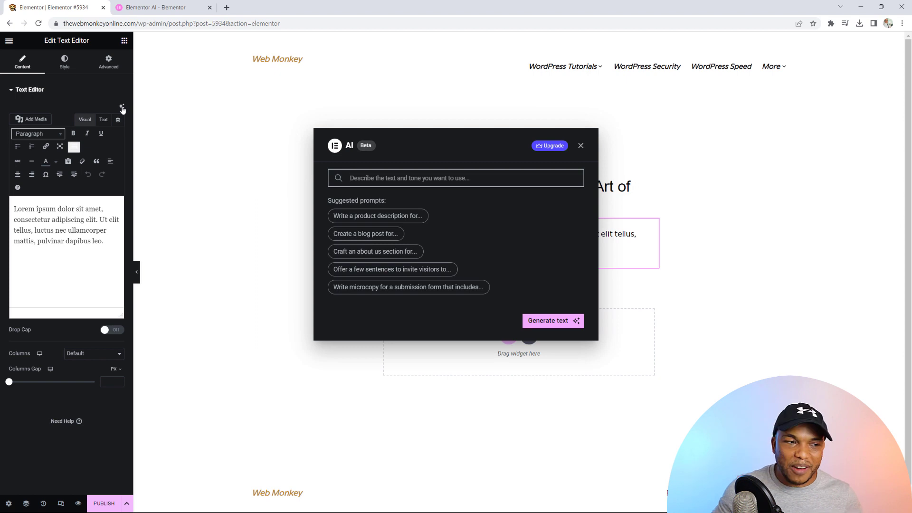
pyautogui.moveTo(360, 228)
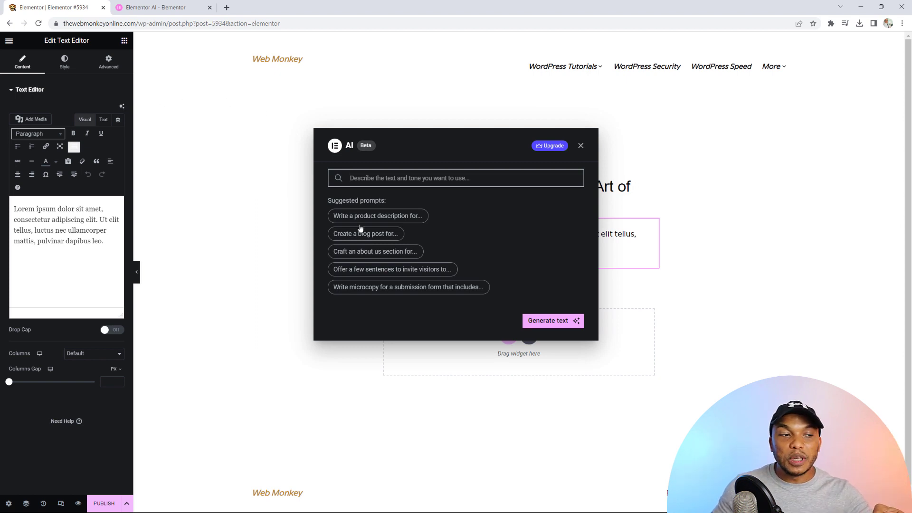
pyautogui.click(365, 234)
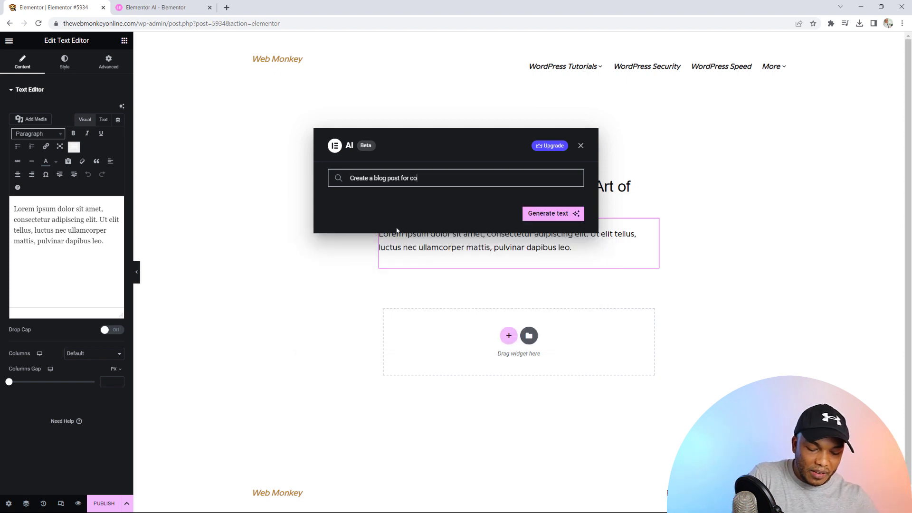
pyautogui.write('oking')
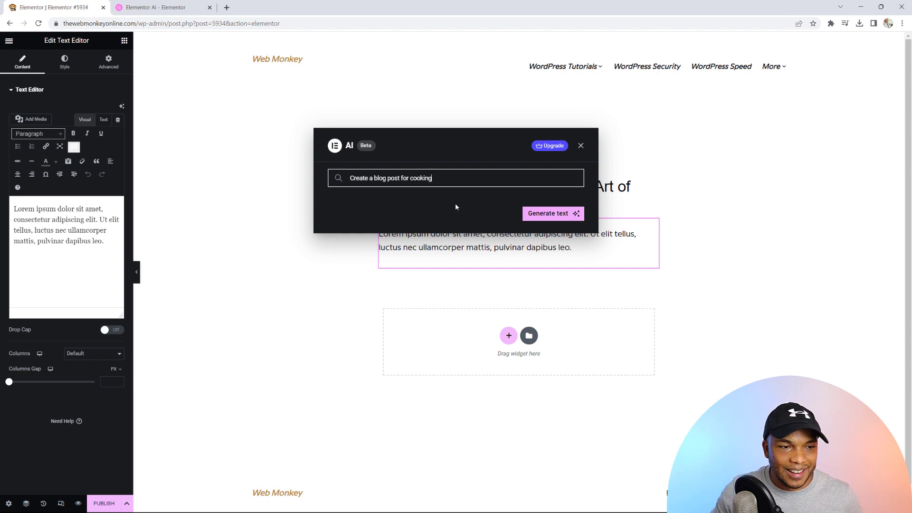
pyautogui.click(552, 213)
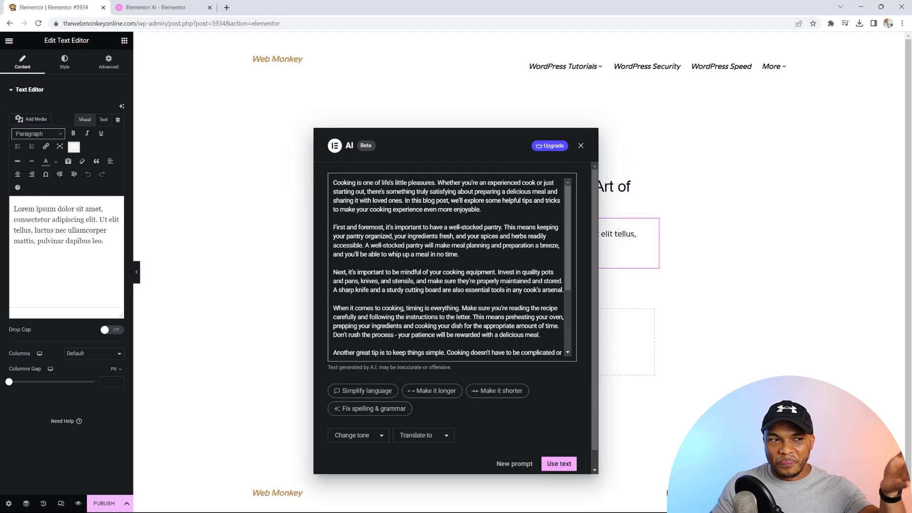
# Step: Review the post's Change tone and Translate options, then switch to page #5927's editor
pyautogui.scroll(-3)
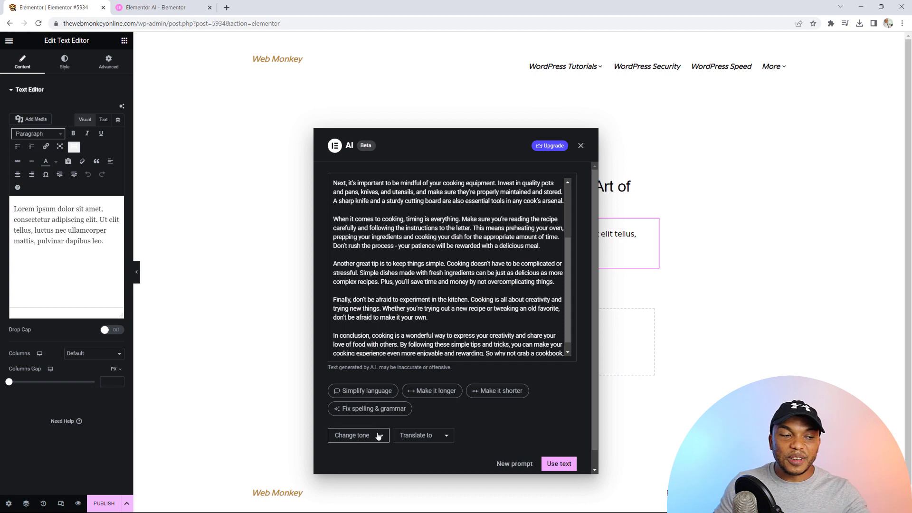
pyautogui.click(352, 435)
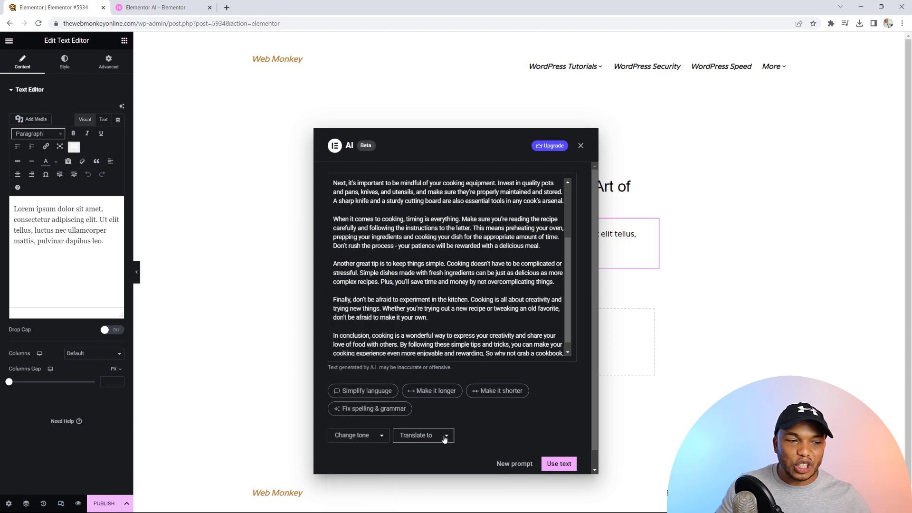
pyautogui.click(415, 435)
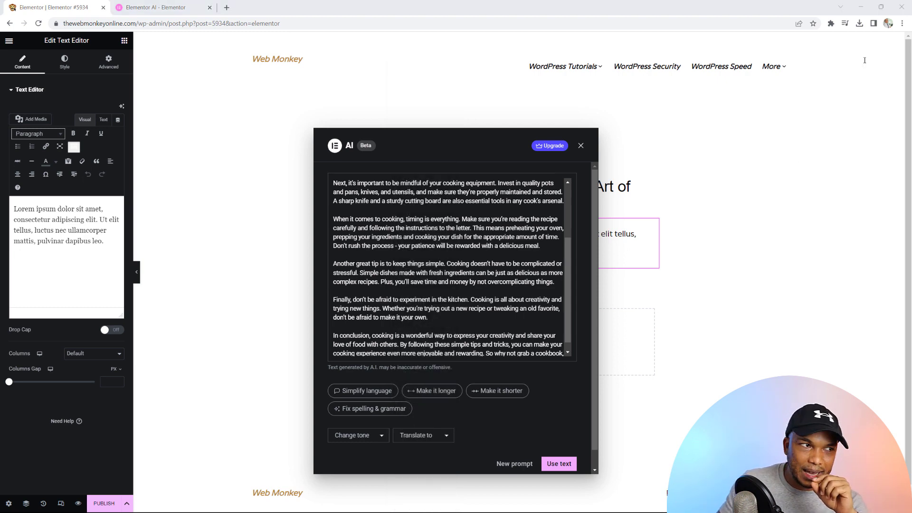
pyautogui.click(268, 7)
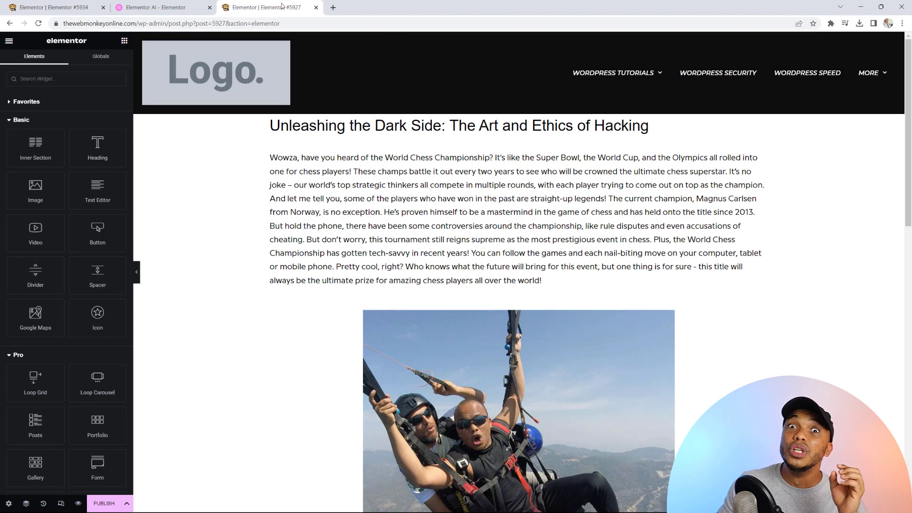
pyautogui.moveTo(269, 7)
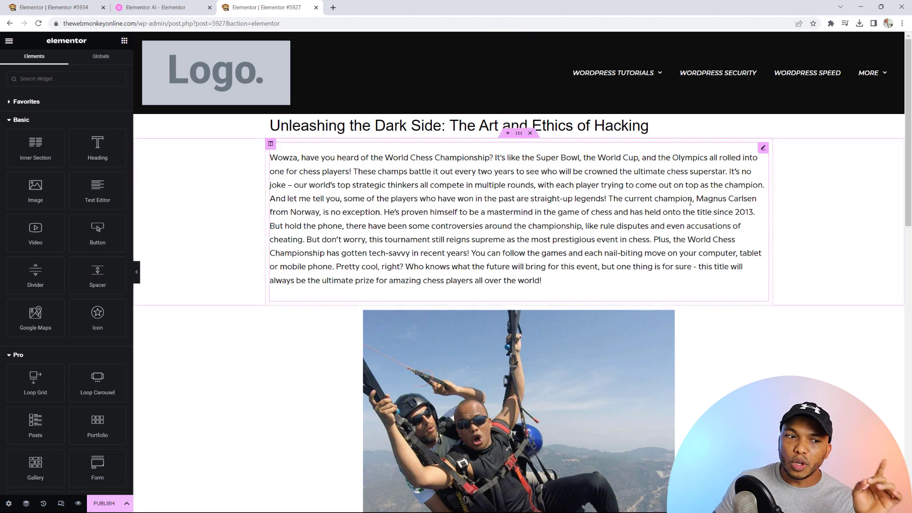
# Step: Scroll page #5927 down to the full paragliding photo and social media icons
pyautogui.scroll(-3)
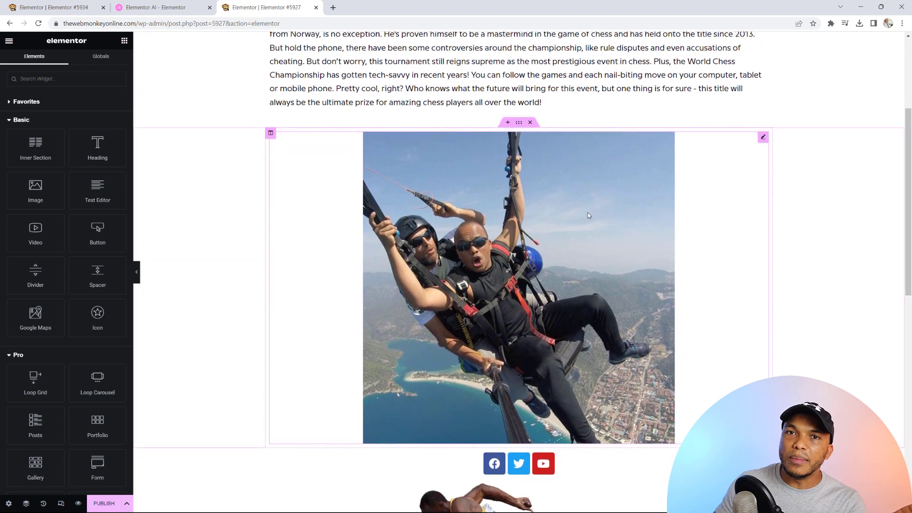
pyautogui.moveTo(762, 145)
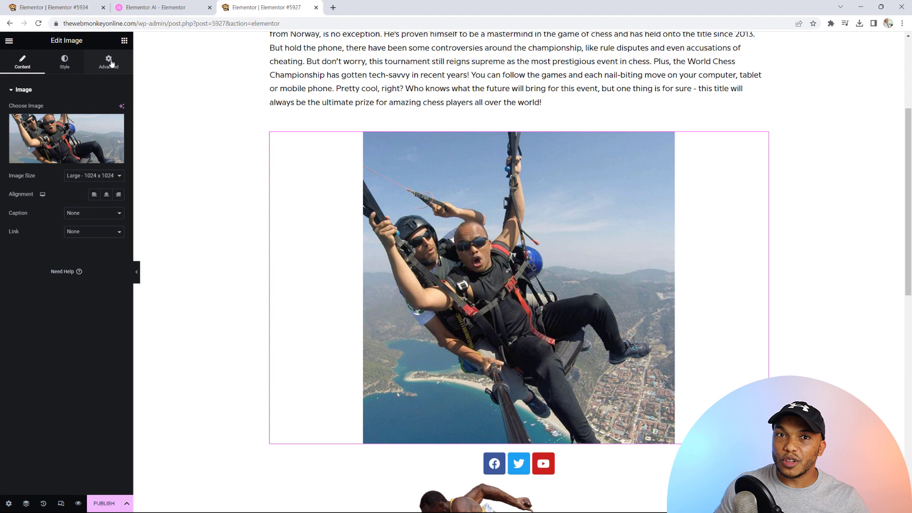
# Step: Generate AI Custom CSS from the hover suggestion: scale 20% larger, rotate 10° counter-clockwise
pyautogui.click(109, 61)
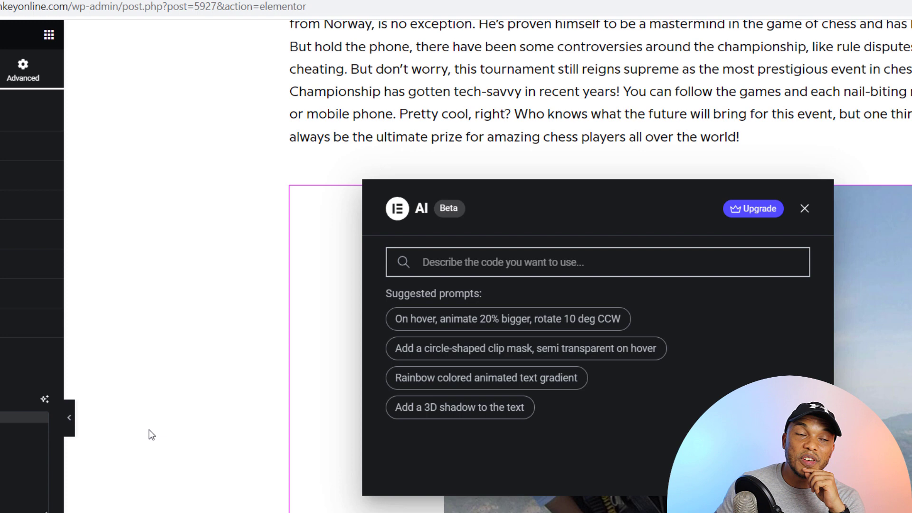
pyautogui.moveTo(458, 326)
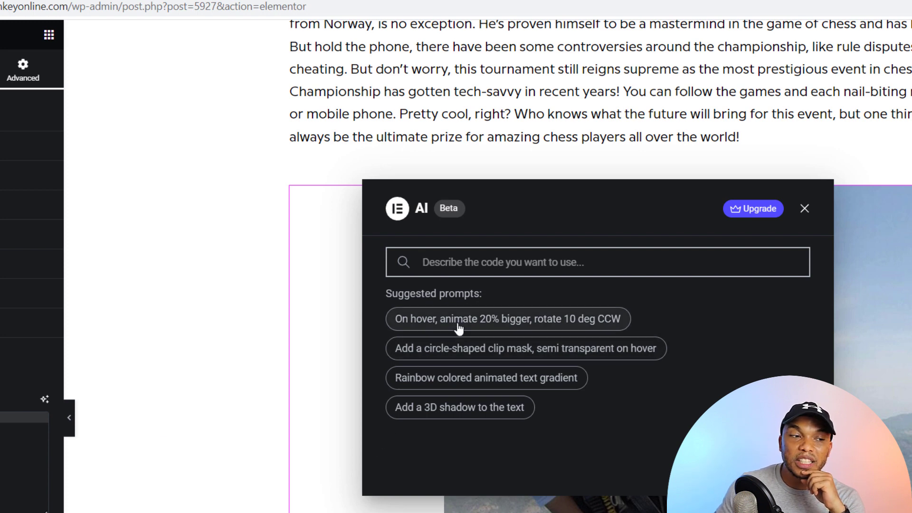
pyautogui.click(508, 318)
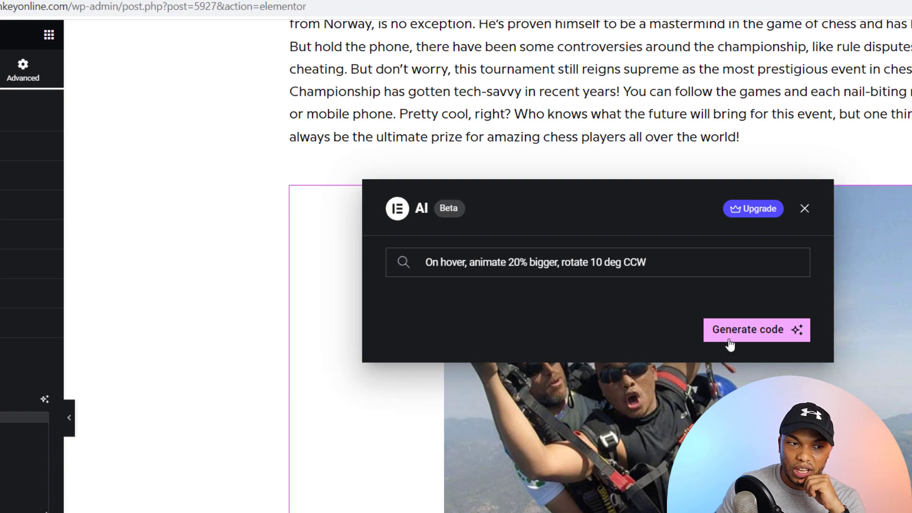
pyautogui.click(756, 329)
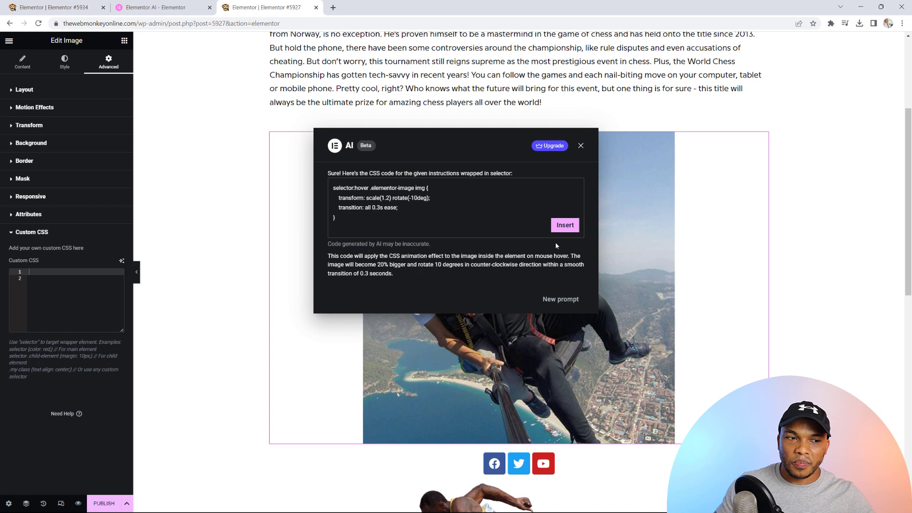
# Step: Insert the hover CSS into the photo's Custom CSS, raise scale to 1.9, and scroll to the sprinter
pyautogui.click(564, 225)
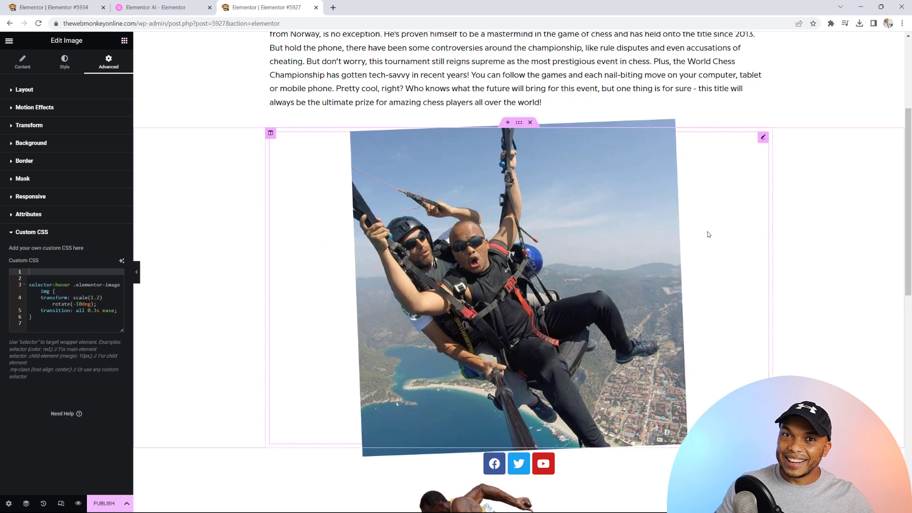
pyautogui.moveTo(811, 283)
pyautogui.write('9')
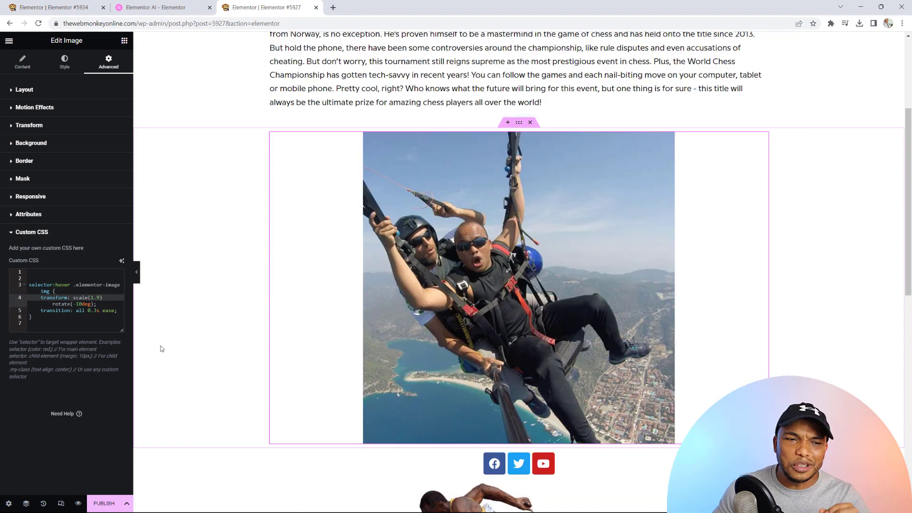
pyautogui.scroll(-3)
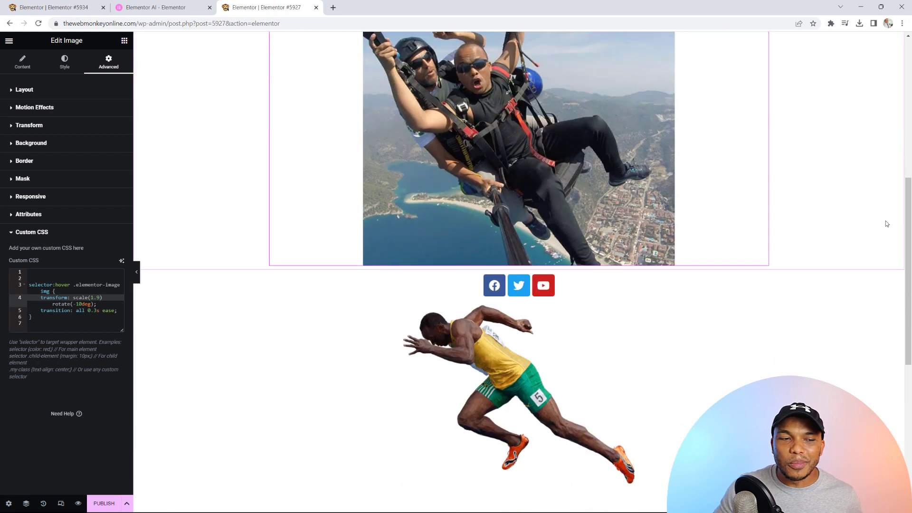
pyautogui.scroll(-3)
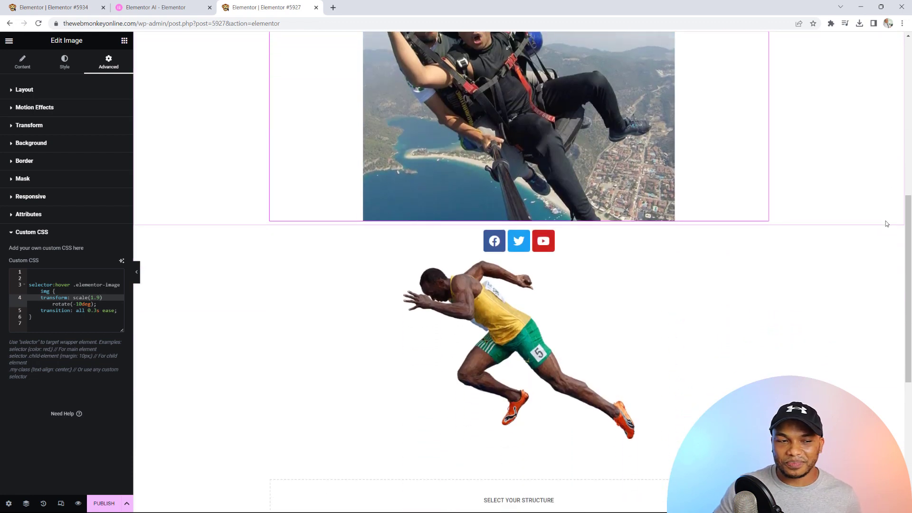
pyautogui.click(489, 333)
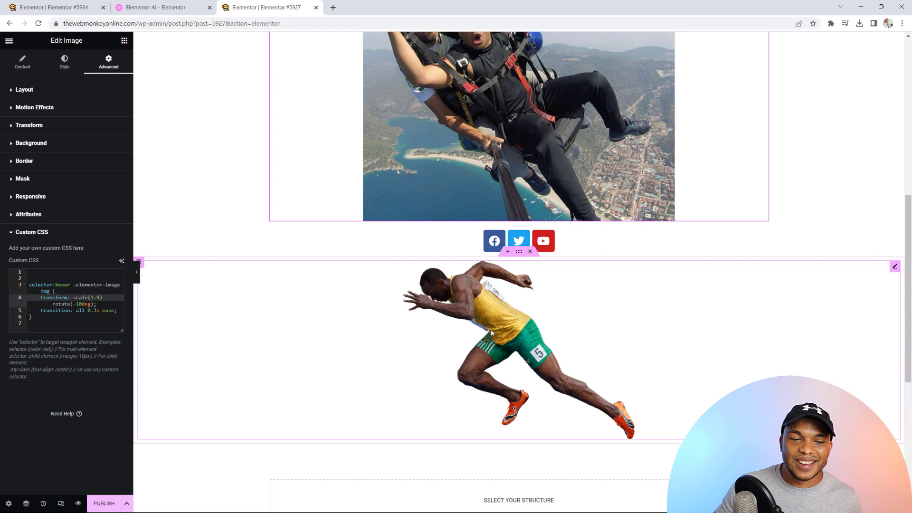
# Step: Prompt the sprinter image's AI Custom CSS helper with 'make the image move horizontally'
pyautogui.click(24, 89)
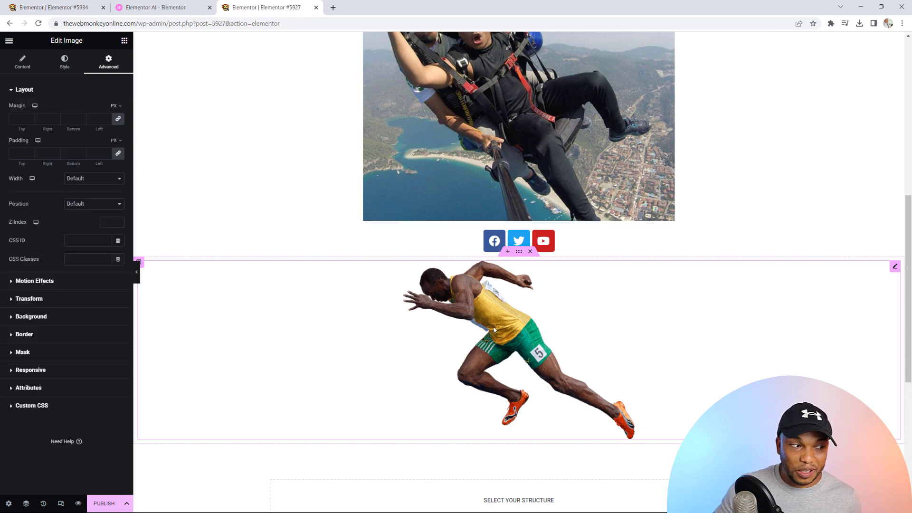
pyautogui.click(31, 405)
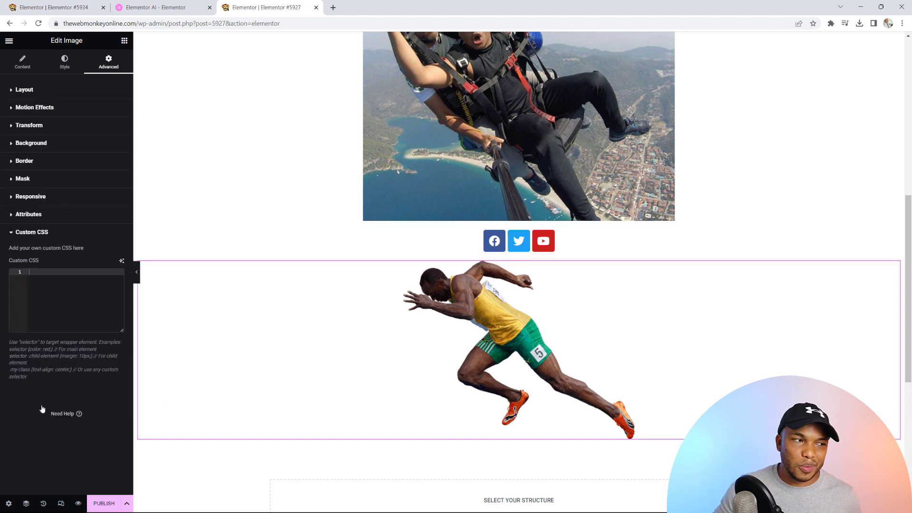
pyautogui.click(122, 260)
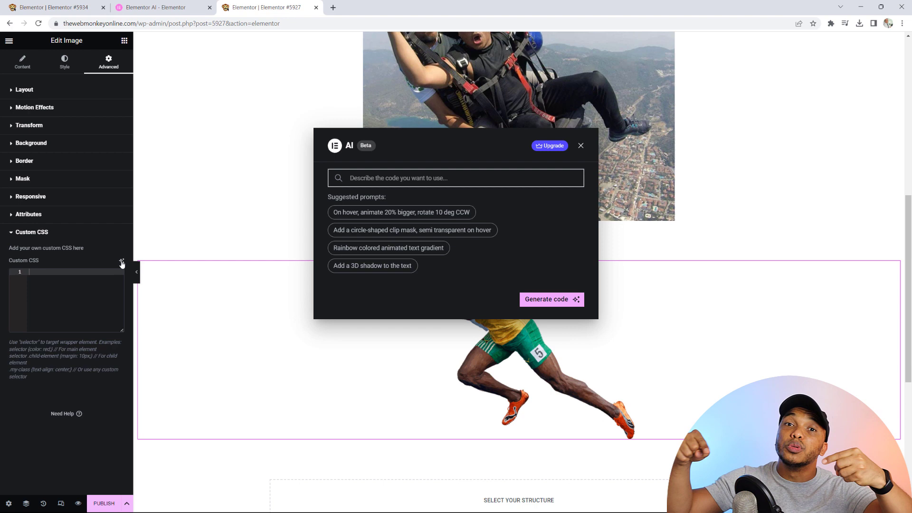
pyautogui.write('make th')
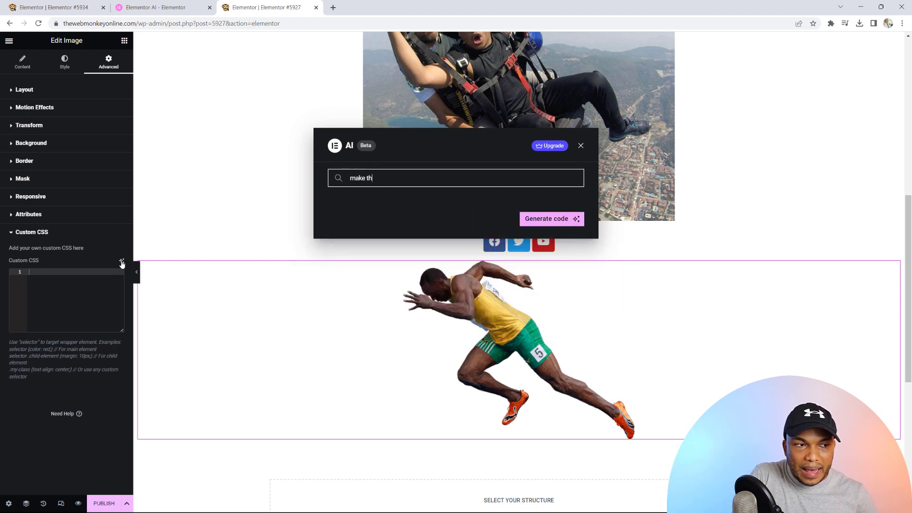
pyautogui.write('e image')
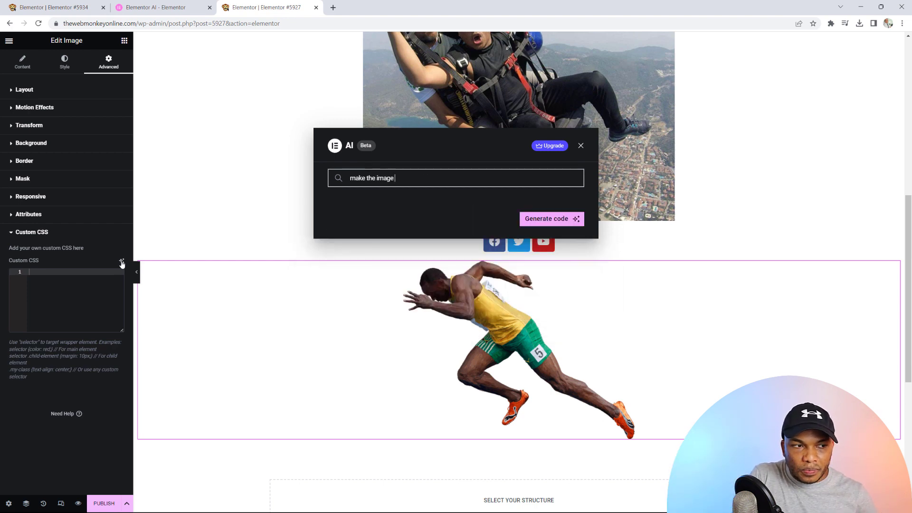
pyautogui.write('move')
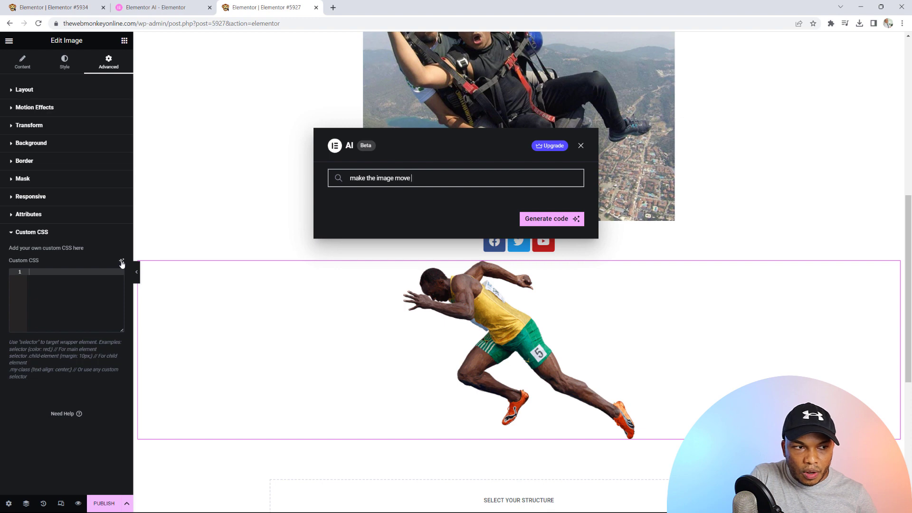
pyautogui.write('horizontall')
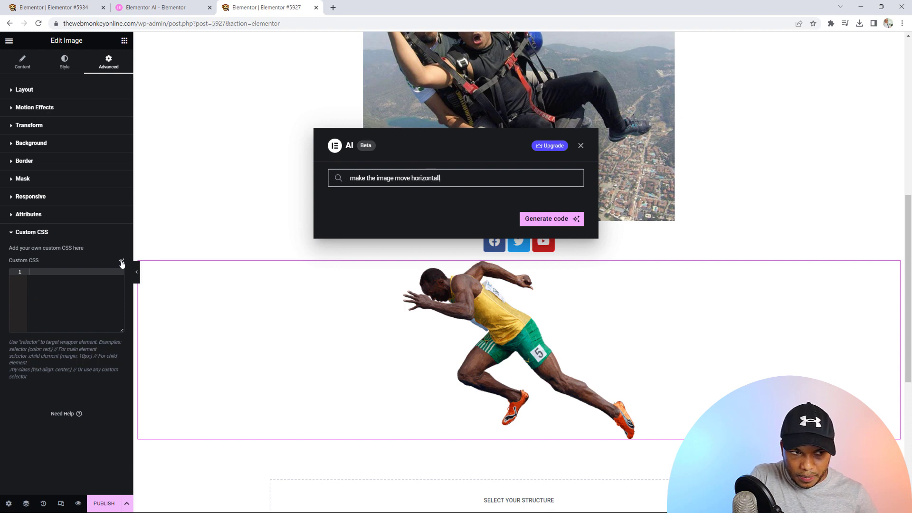
pyautogui.write('y')
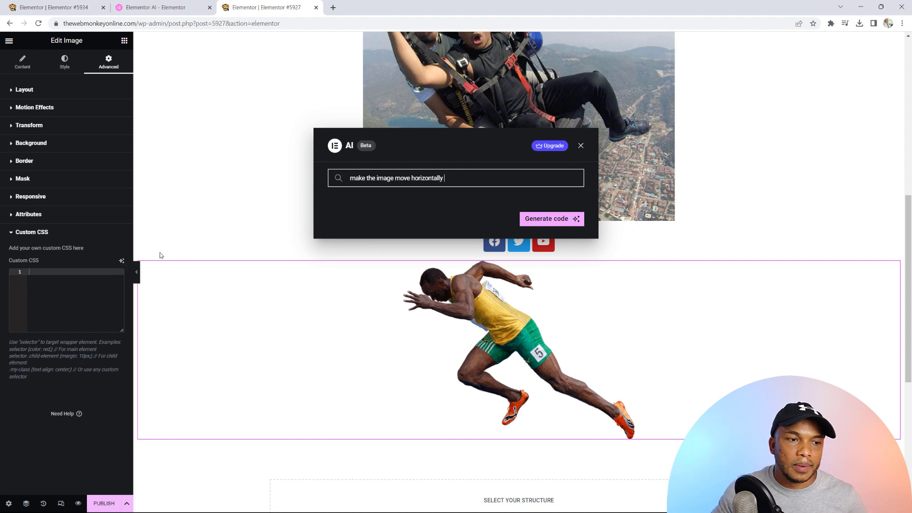
# Step: Generate keyframe CSS sliding the sprinter 50px back and forth, then close the dialog
pyautogui.click(550, 218)
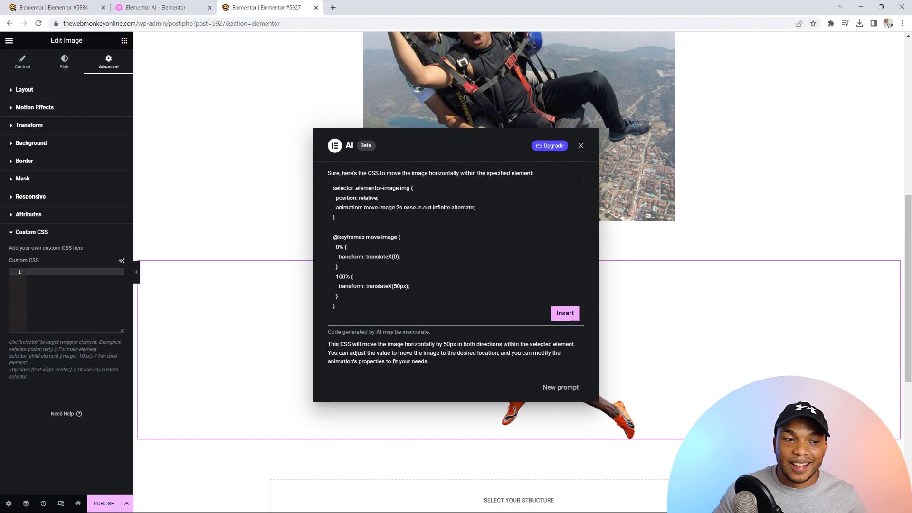
pyautogui.click(564, 313)
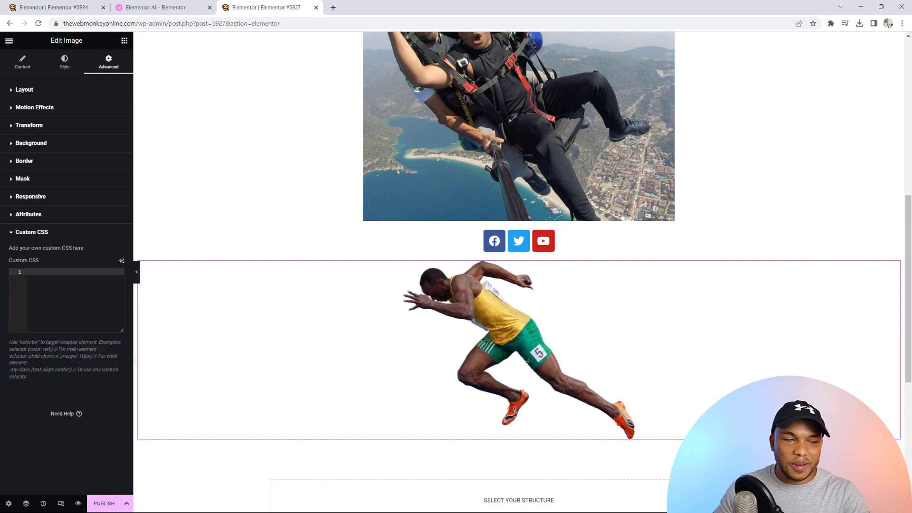
# Step: Re-prompt AI with 'make the image move horizontally in a loop' and generate the CSS
pyautogui.click(122, 261)
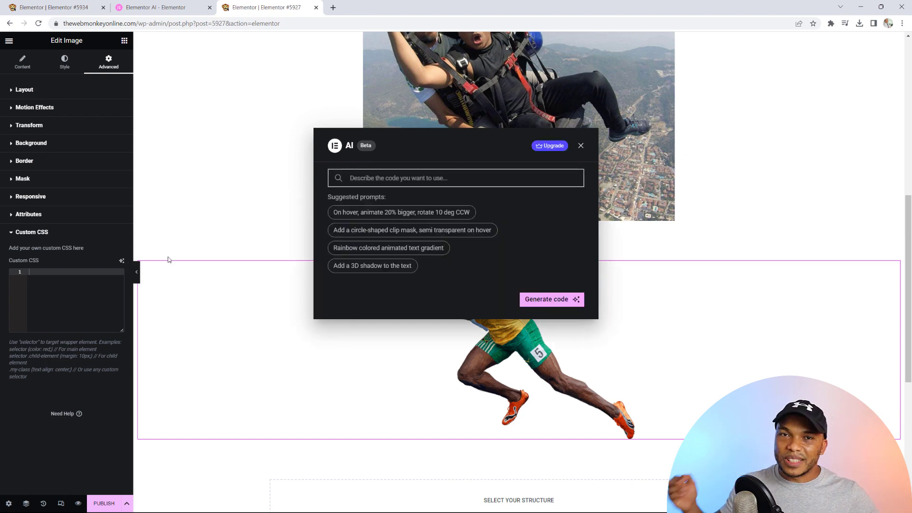
pyautogui.write('make the image move')
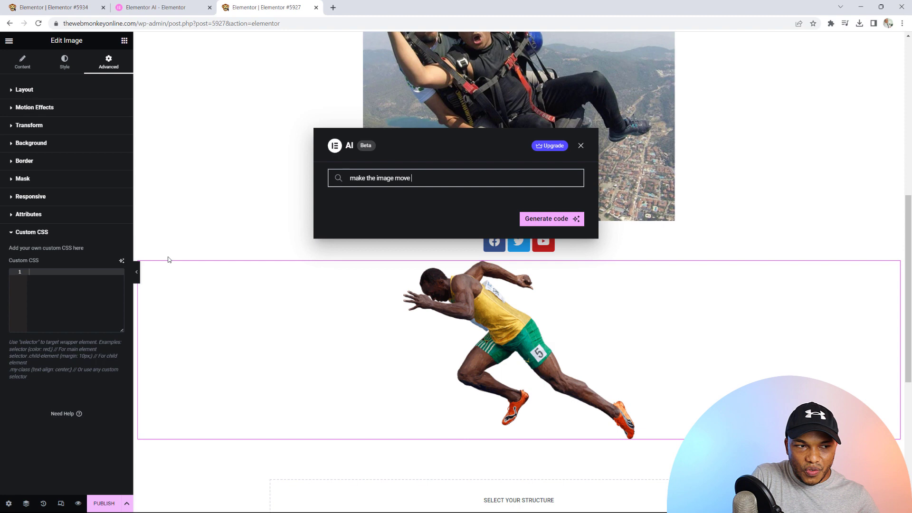
pyautogui.write('horizontally')
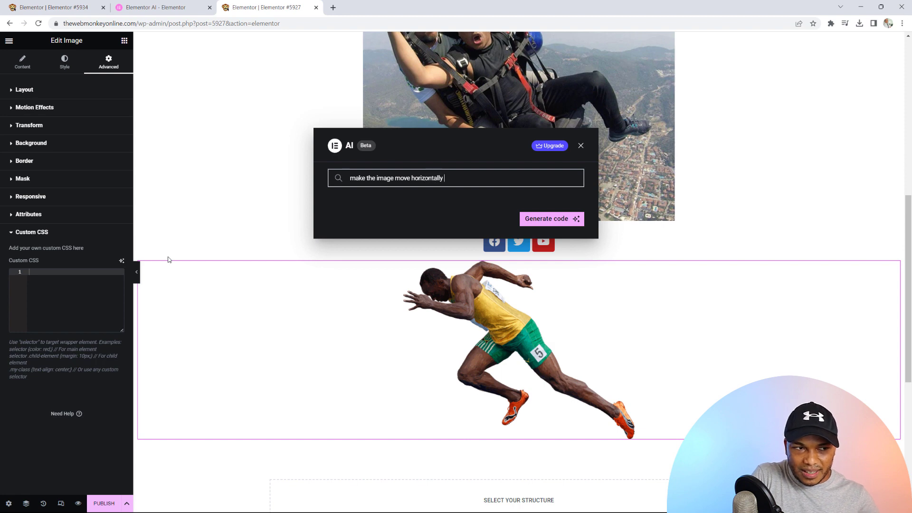
pyautogui.write('in a loop')
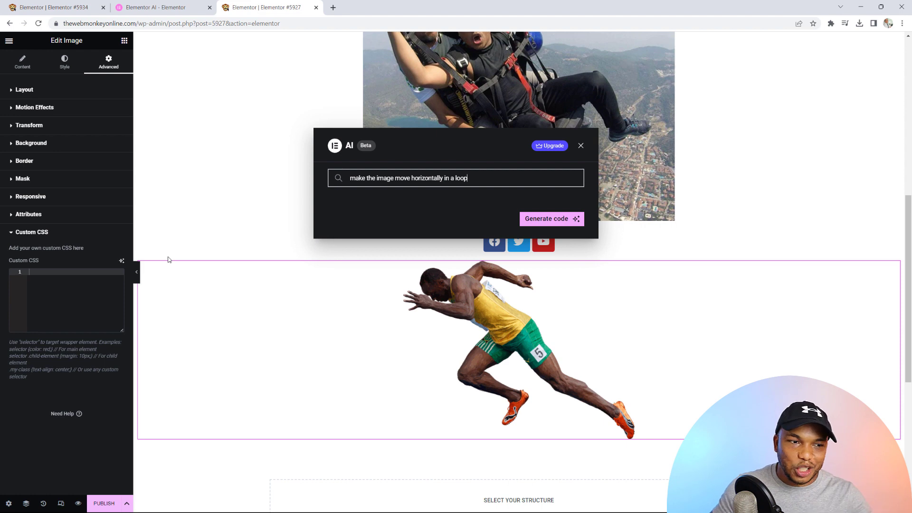
pyautogui.click(549, 218)
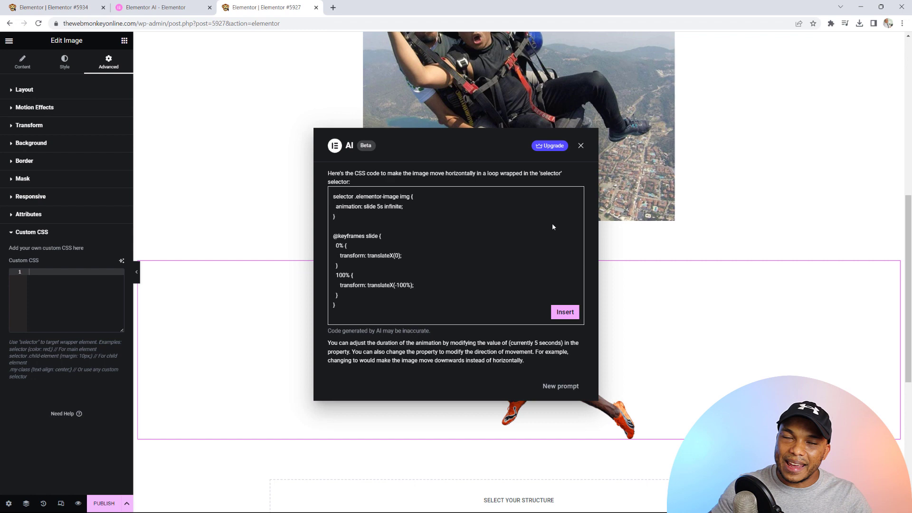
# Step: Insert the AI-generated looping horizontal slide CSS into the runner image's Custom CSS
pyautogui.click(563, 312)
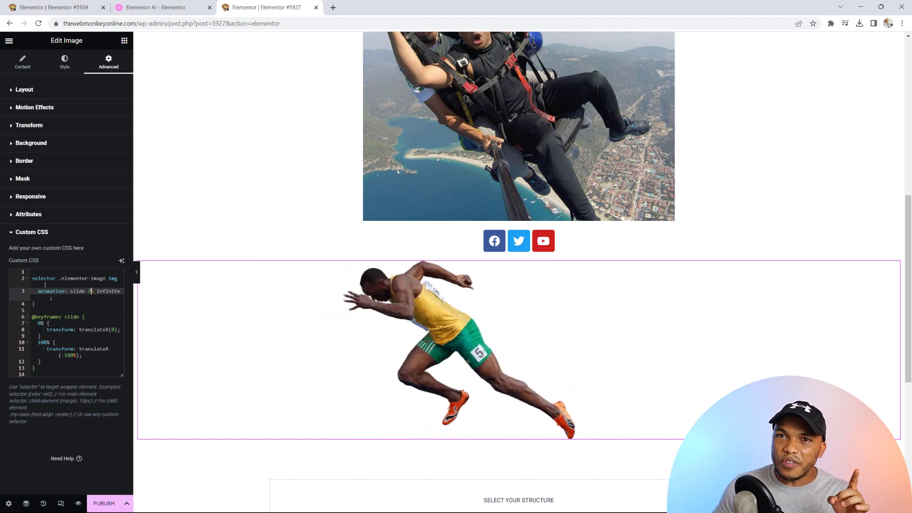
pyautogui.click(517, 240)
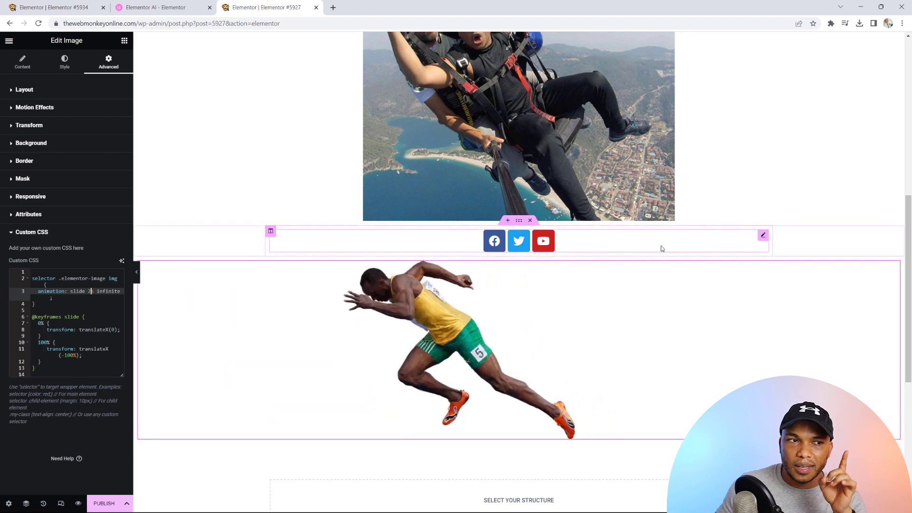
# Step: Request a 3D text shadow for the hacking heading via Code with AI, then close after the error
pyautogui.scroll(3)
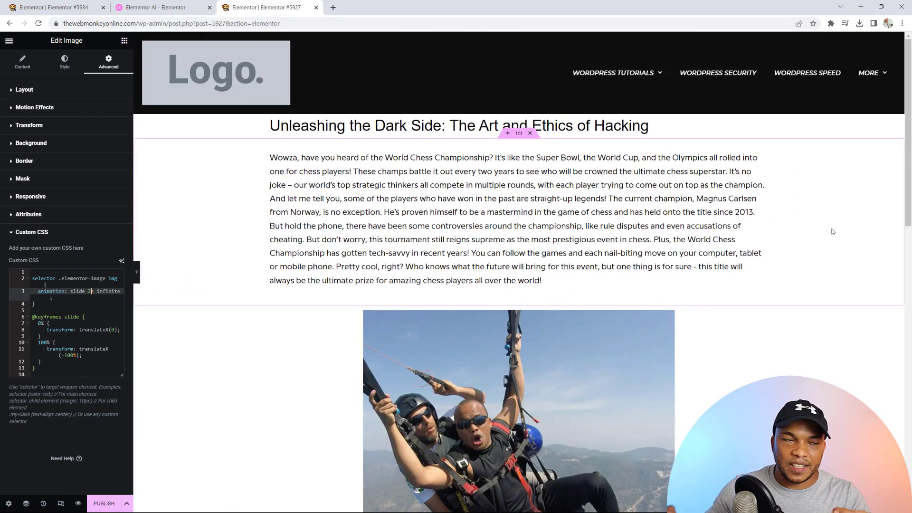
pyautogui.moveTo(799, 224)
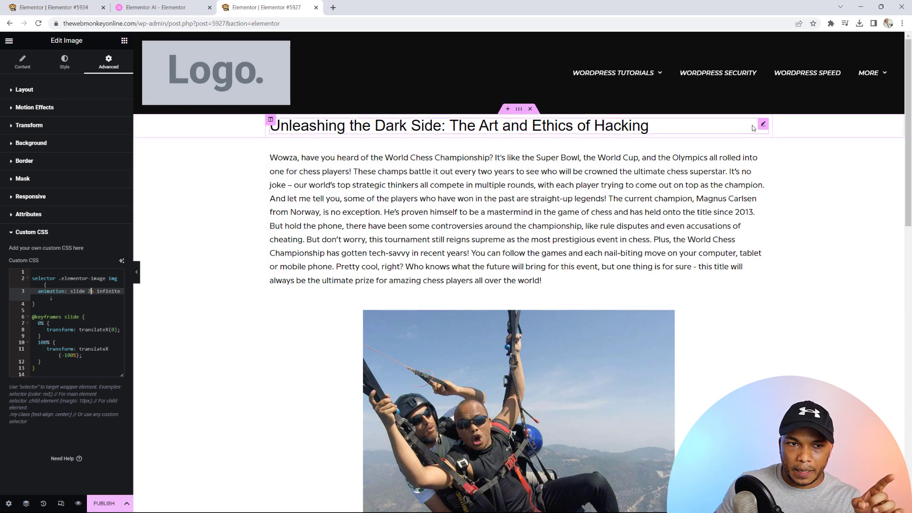
pyautogui.moveTo(762, 125)
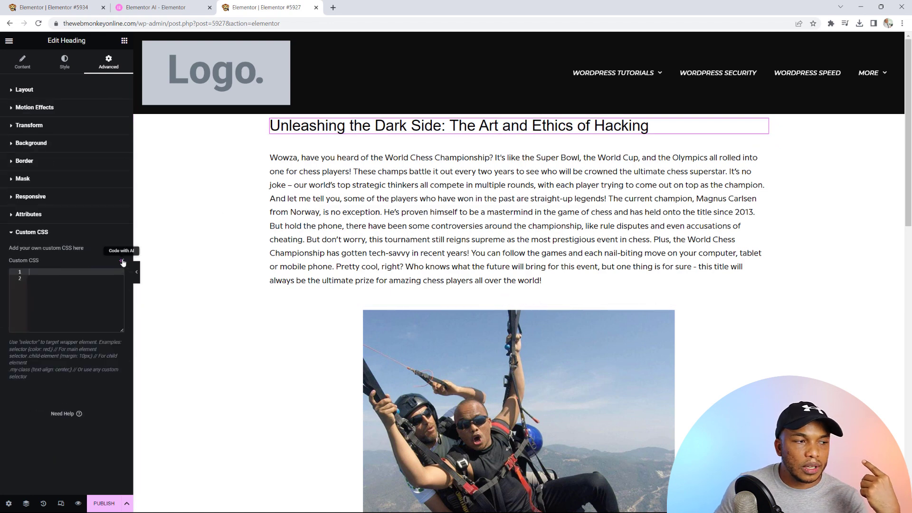
pyautogui.click(122, 261)
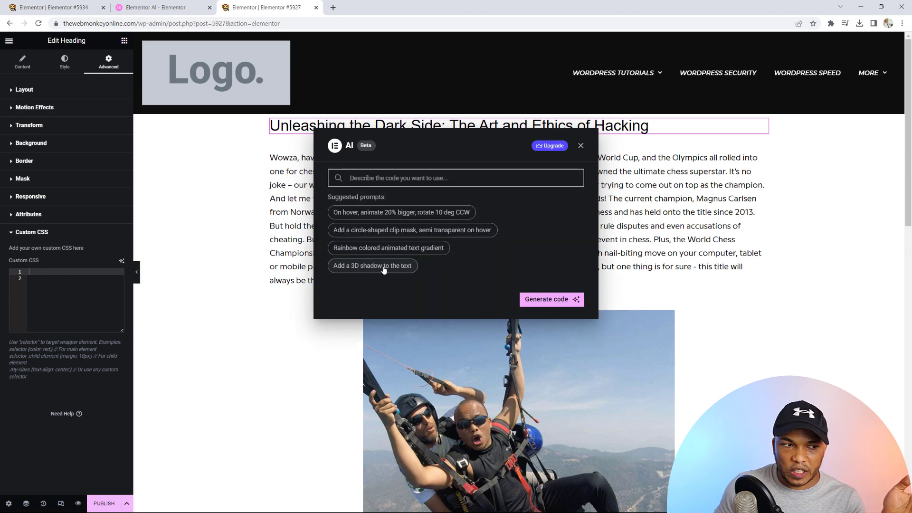
pyautogui.click(546, 299)
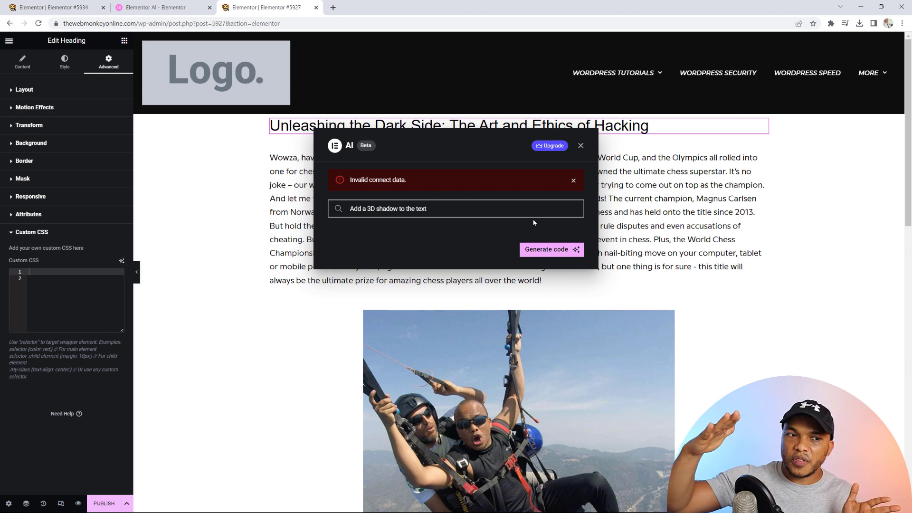
pyautogui.click(456, 208)
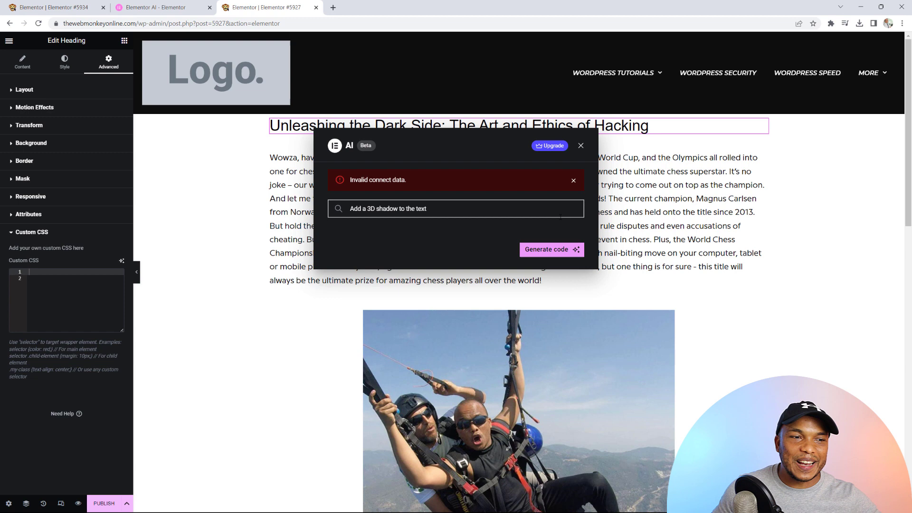
pyautogui.moveTo(580, 145)
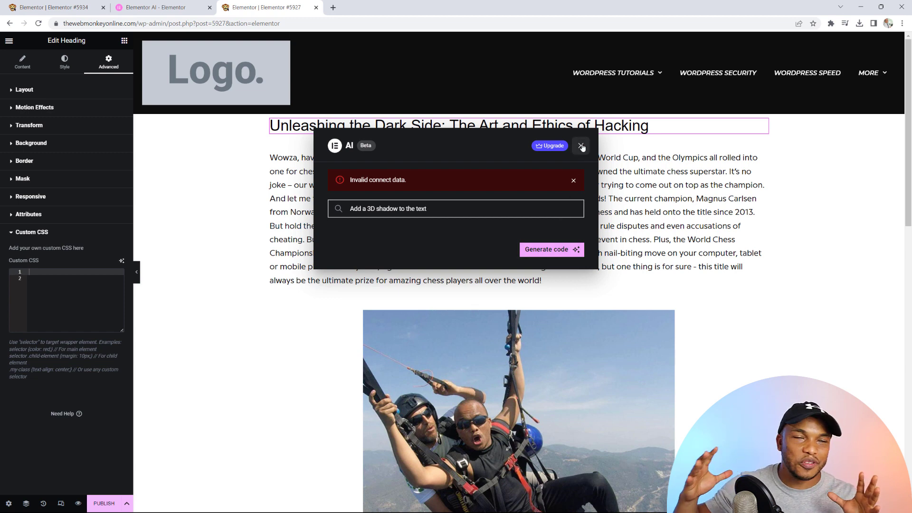
pyautogui.click(581, 146)
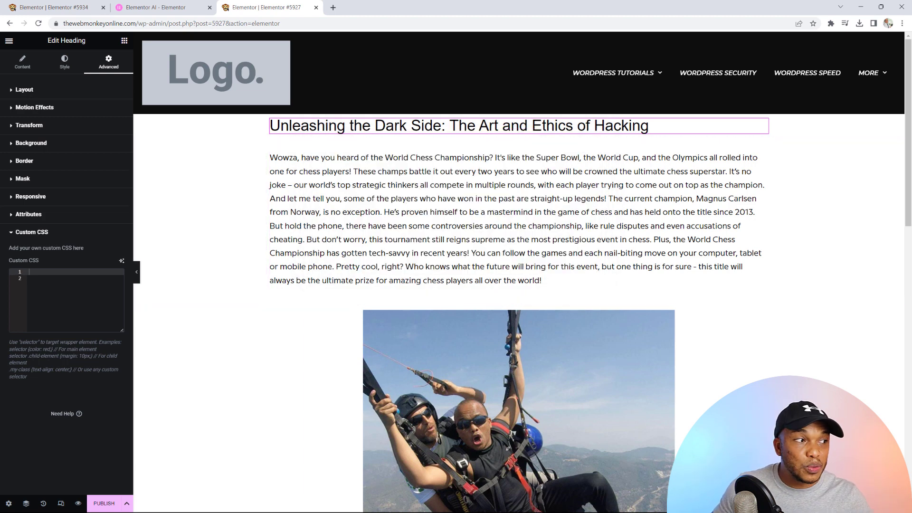
# Step: Browse the widgets panel down to the General section's HTML widget
pyautogui.click(9, 40)
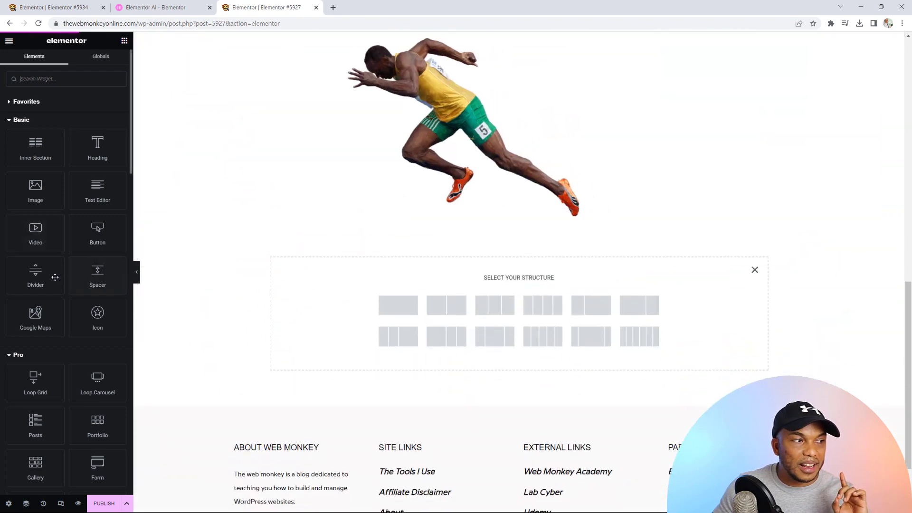
pyautogui.scroll(-3)
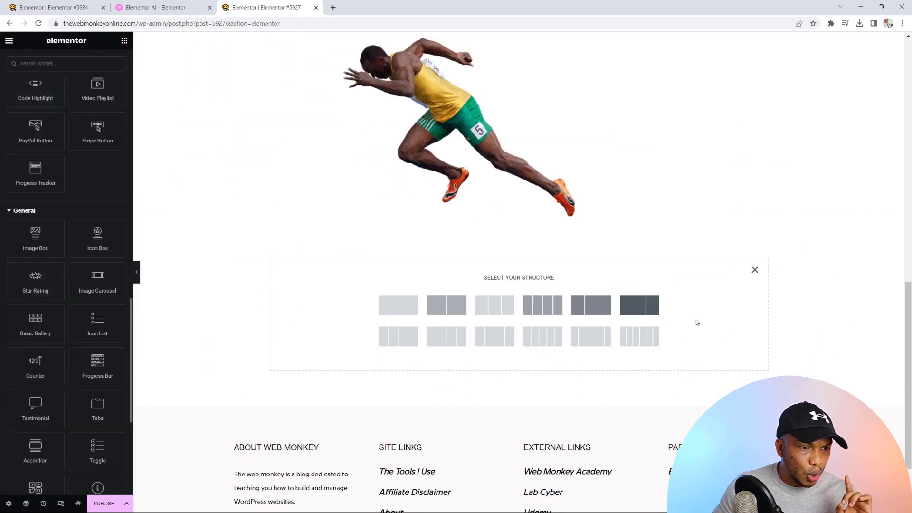
pyautogui.scroll(-3)
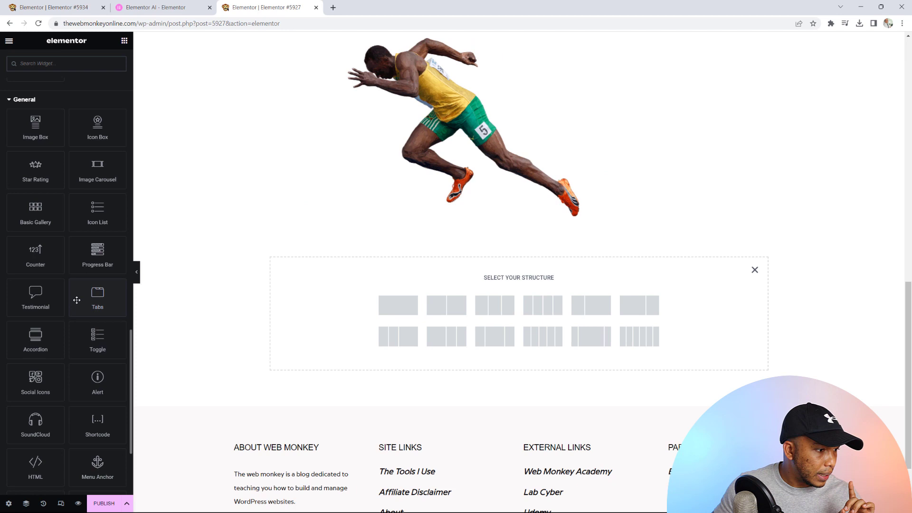
pyautogui.scroll(-3)
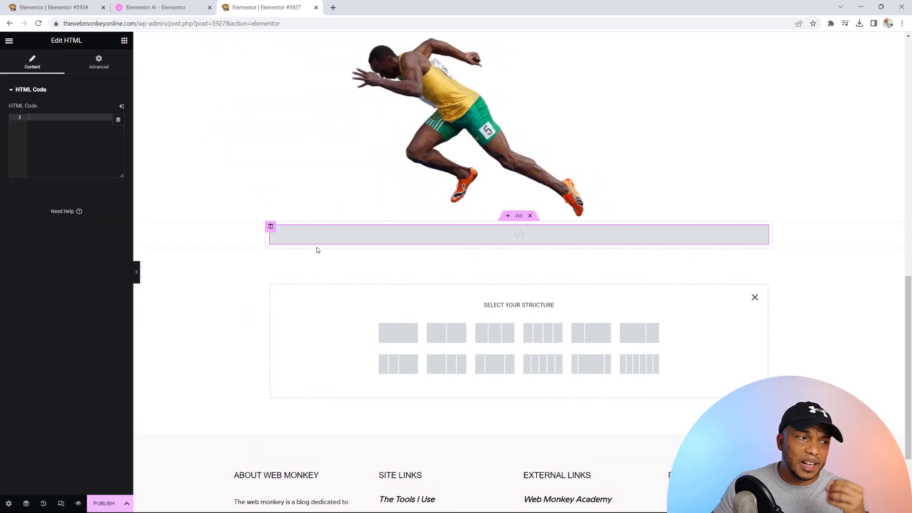
# Step: With the HTML widget below the runner image, start Code with AI for its HTML
pyautogui.click(31, 89)
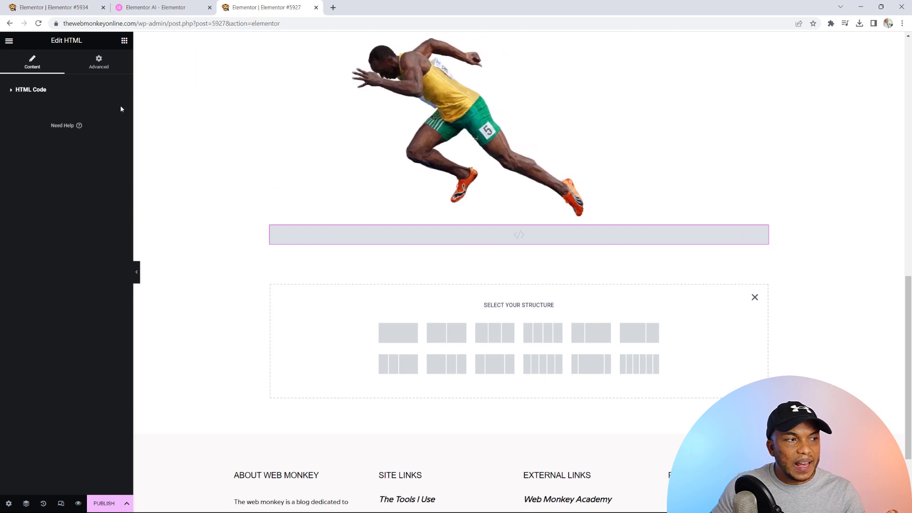
pyautogui.click(30, 88)
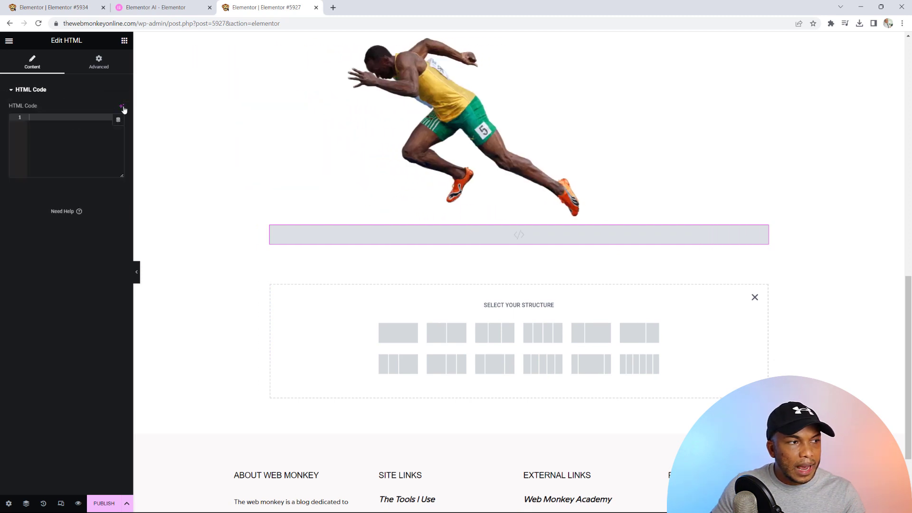
pyautogui.click(122, 107)
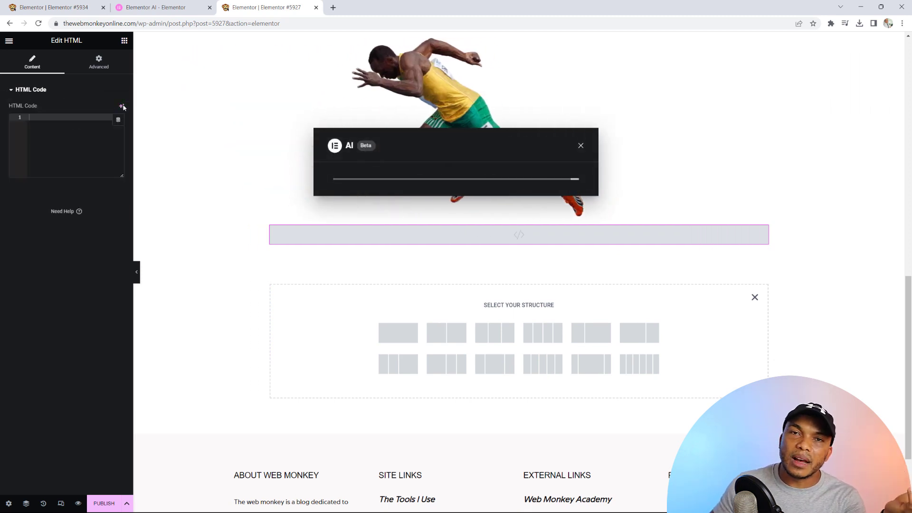